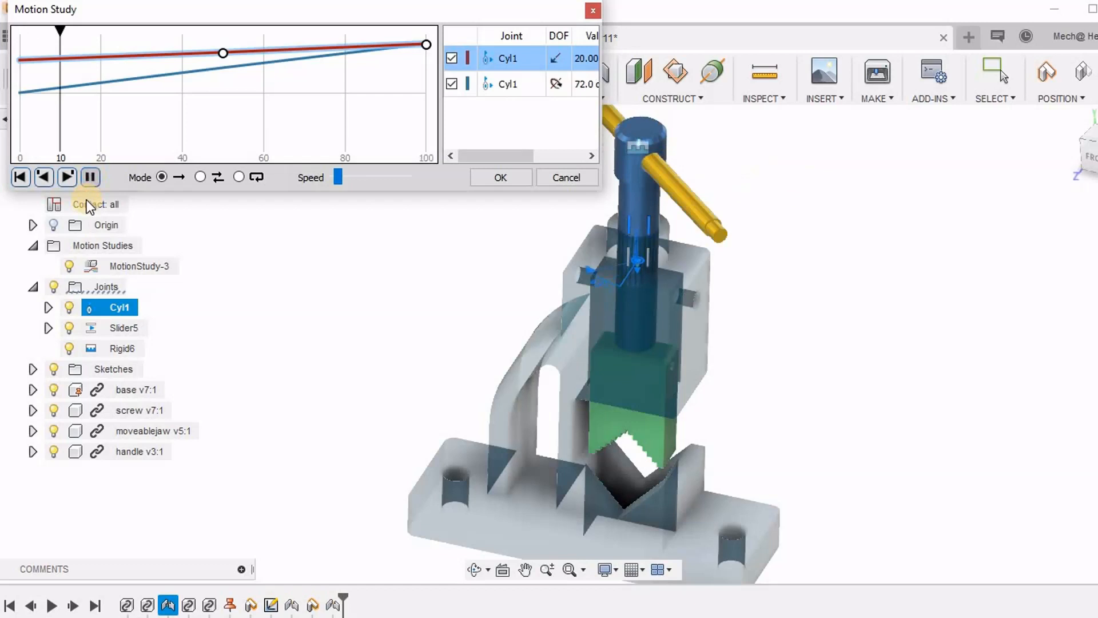
Play the vise and crankshaft motion studies before the exploded knuckle joint drawing appears
left_click(66, 177)
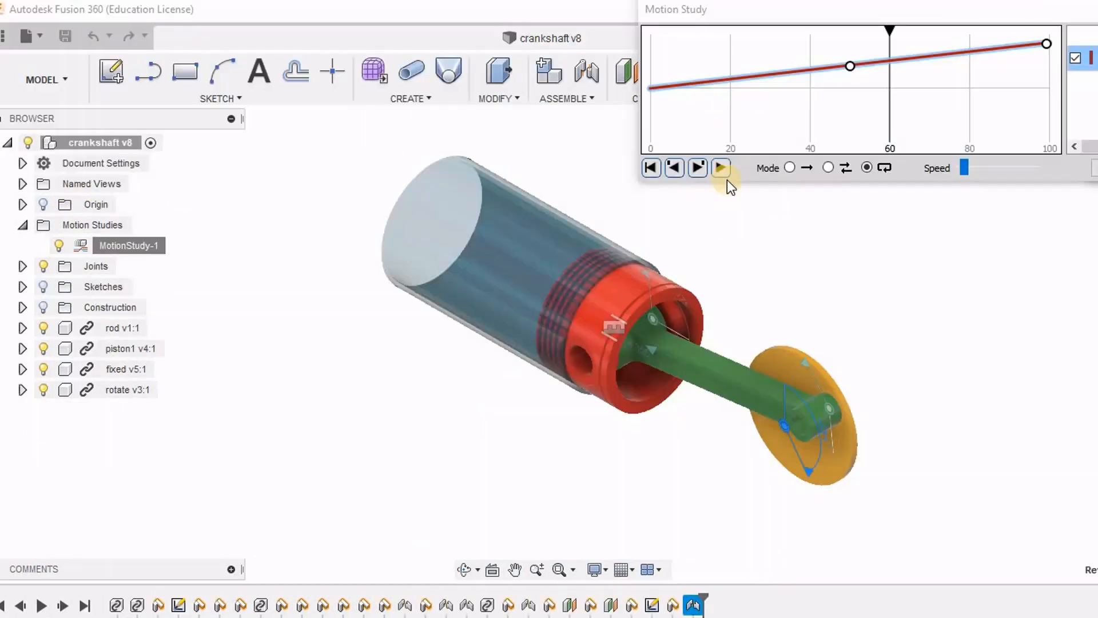
left_click(719, 167)
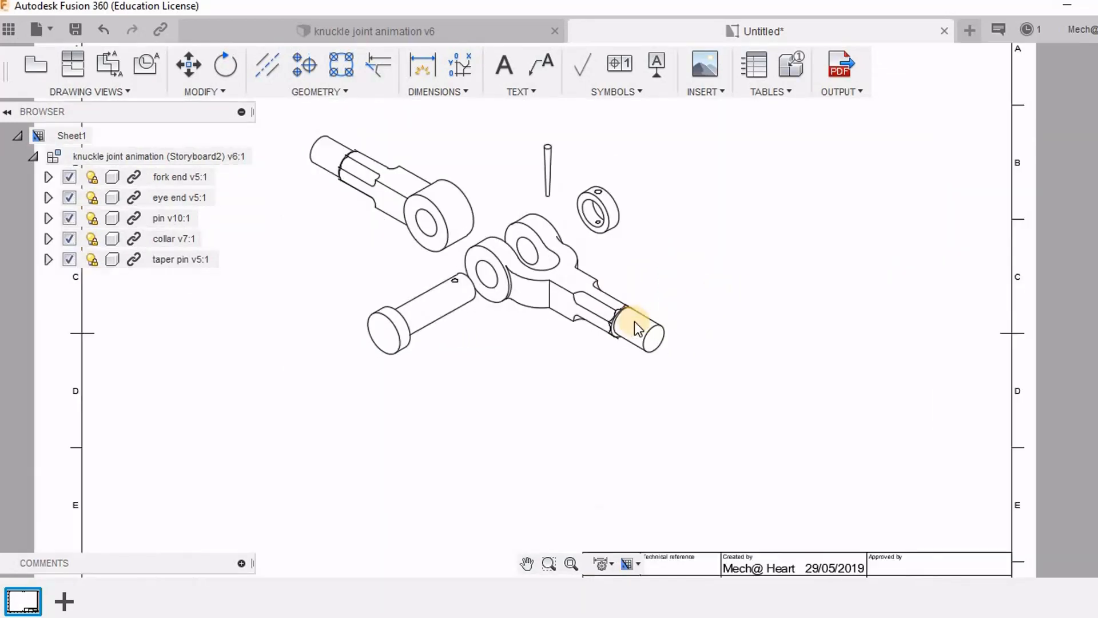
Select the wheel and enter a -7200 degree X Angle in Transform Components
left_click(631, 316)
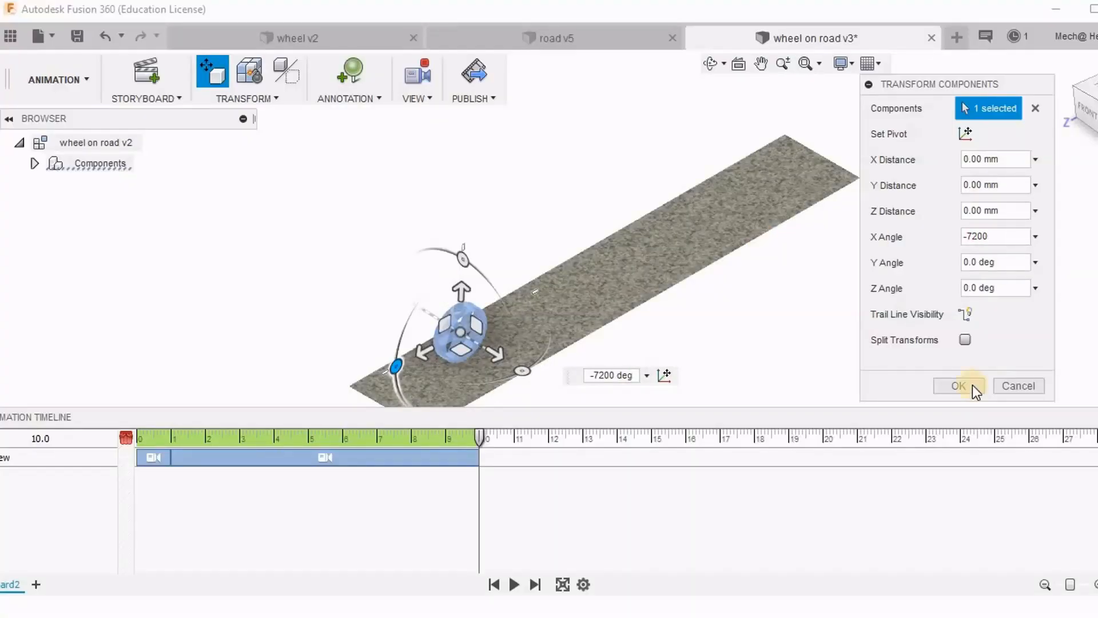
Confirm the wheel's -7200 degree rotation, play it back, and show the complete assembly storyboard
left_click(958, 386)
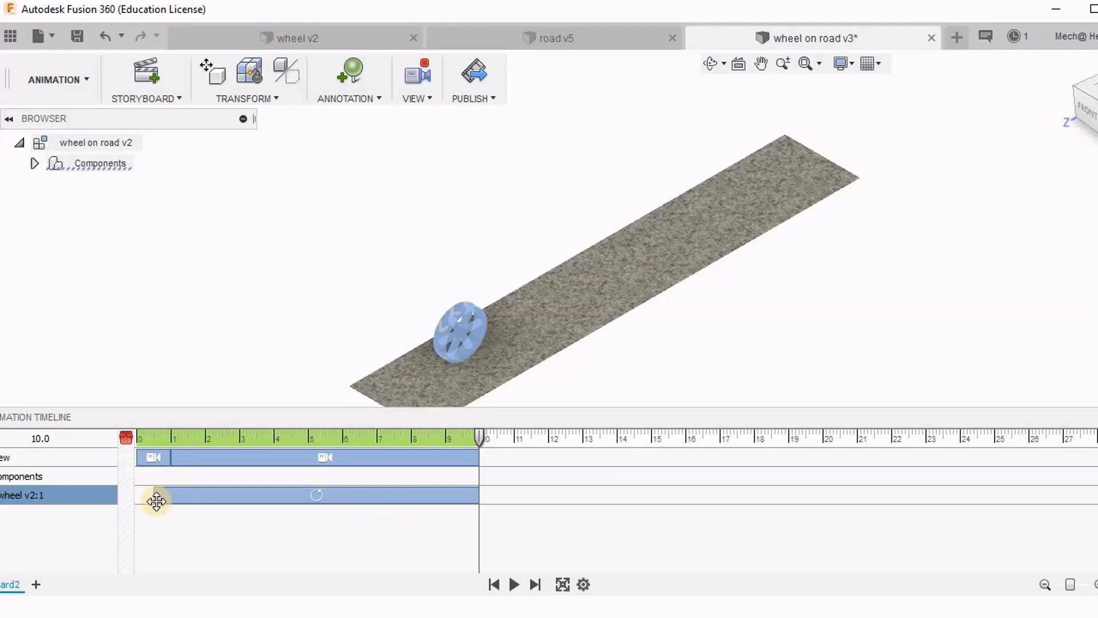
left_click(514, 583)
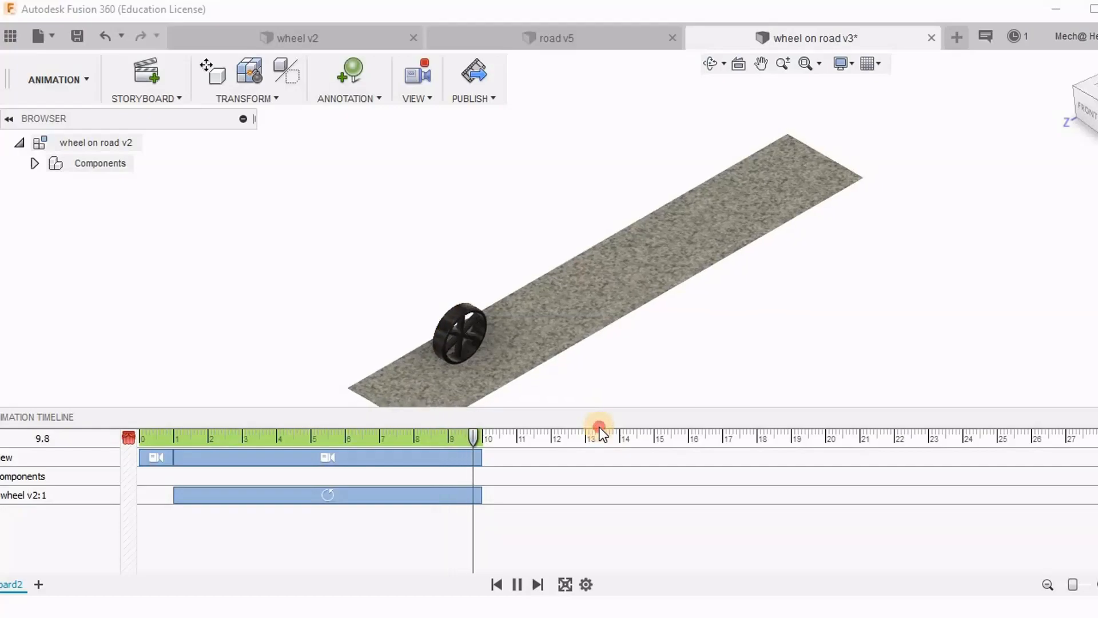
left_click(563, 37)
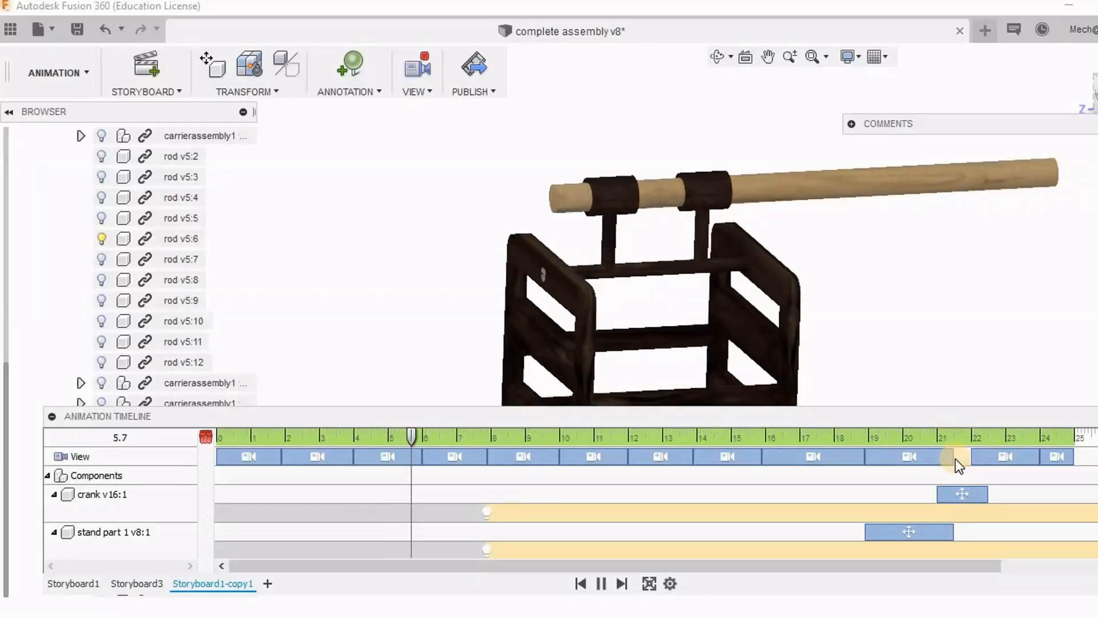